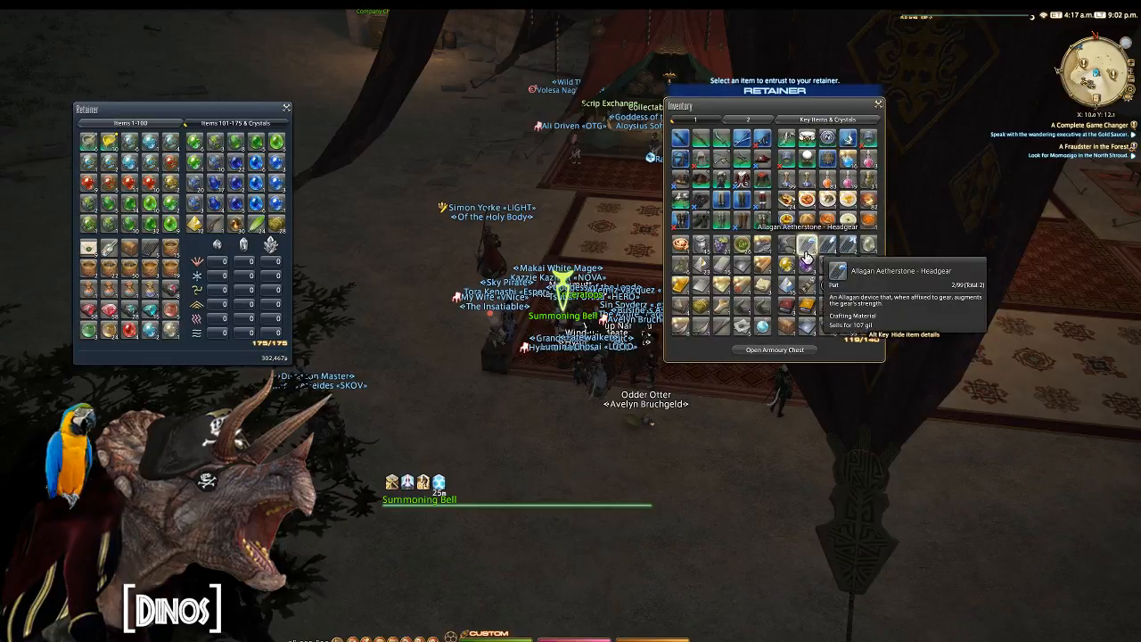
mouse_move(935, 258)
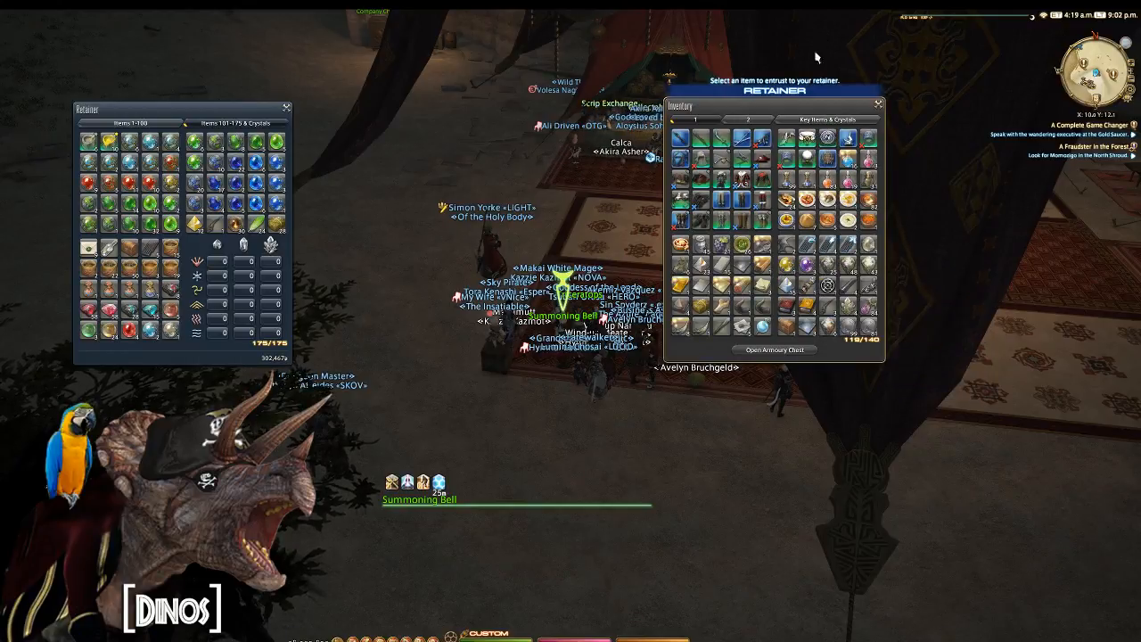
Browse the retainer and character inventory pages, then close them back to the retainer menu.
click(749, 120)
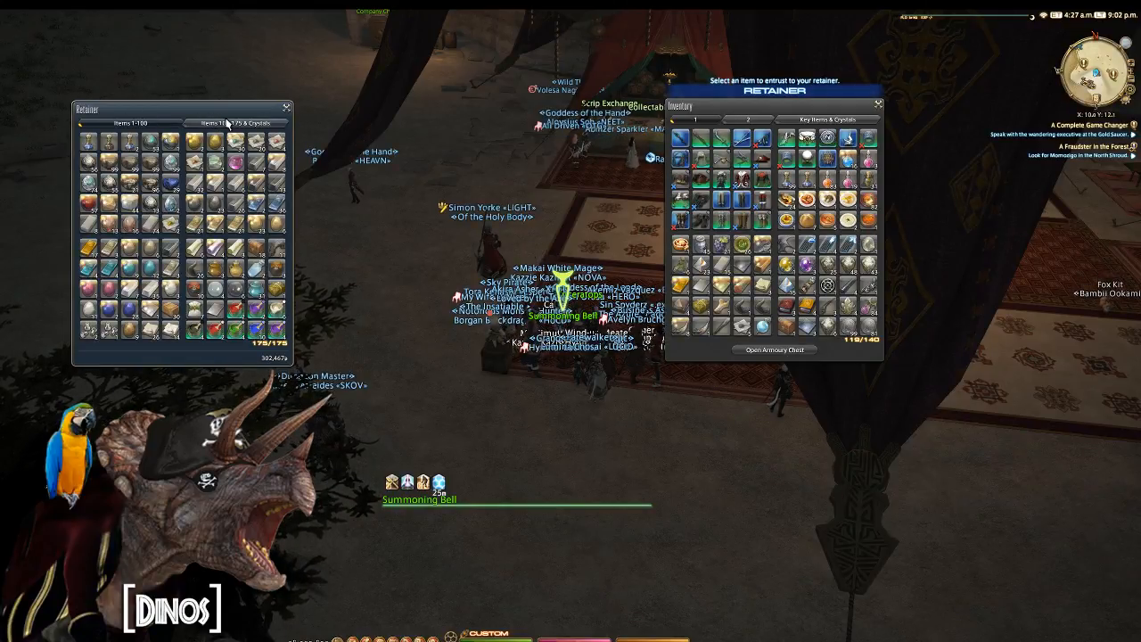
click(128, 123)
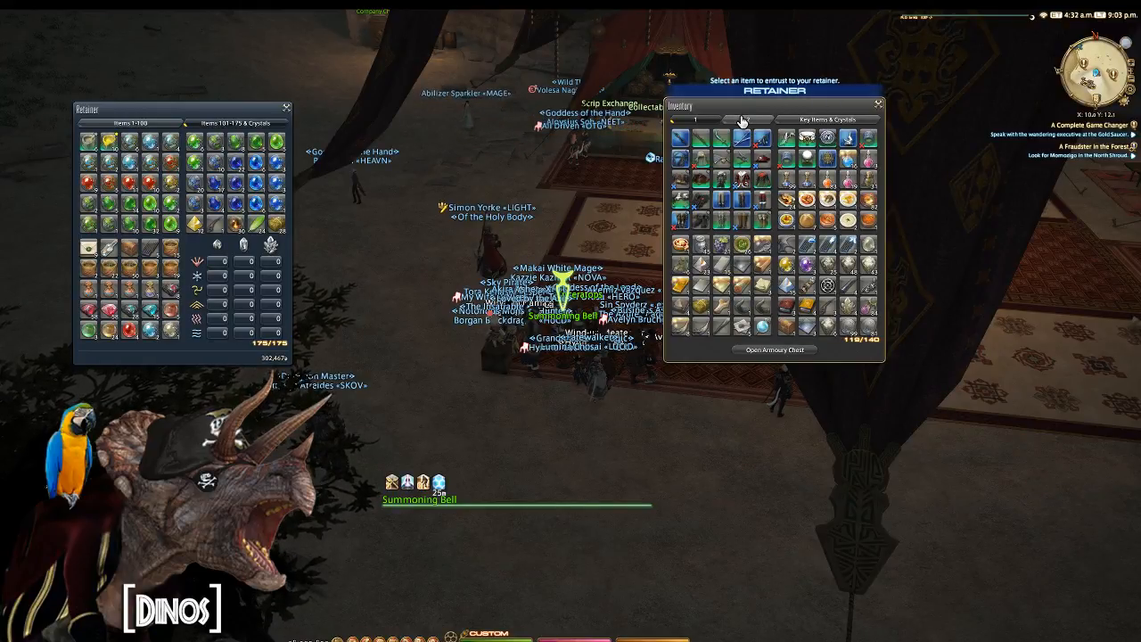
click(748, 119)
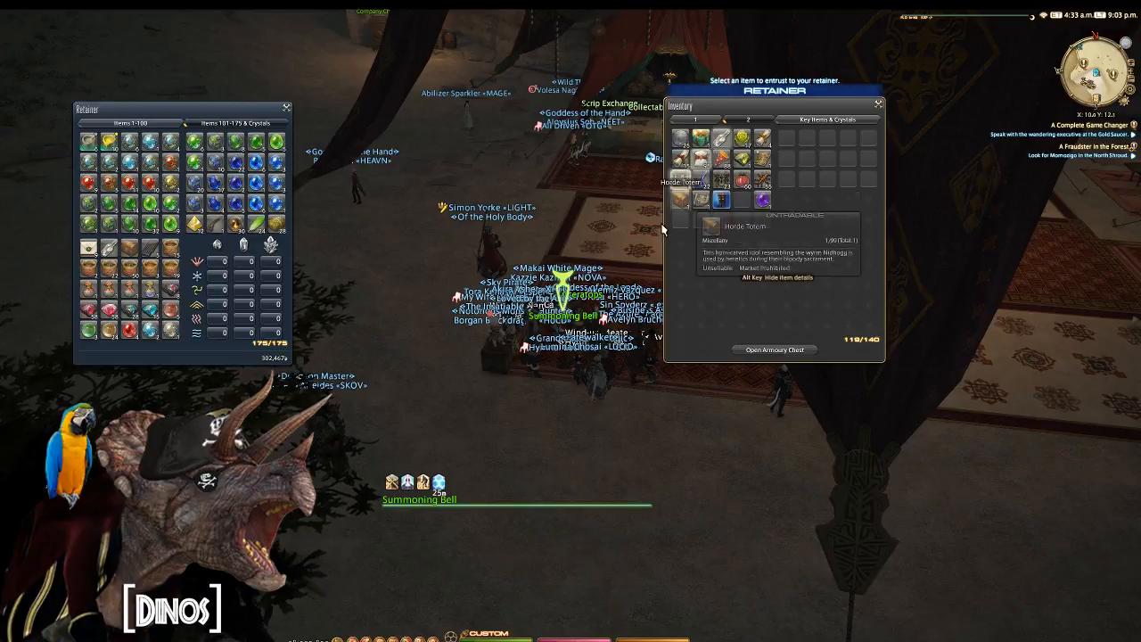
mouse_move(720, 179)
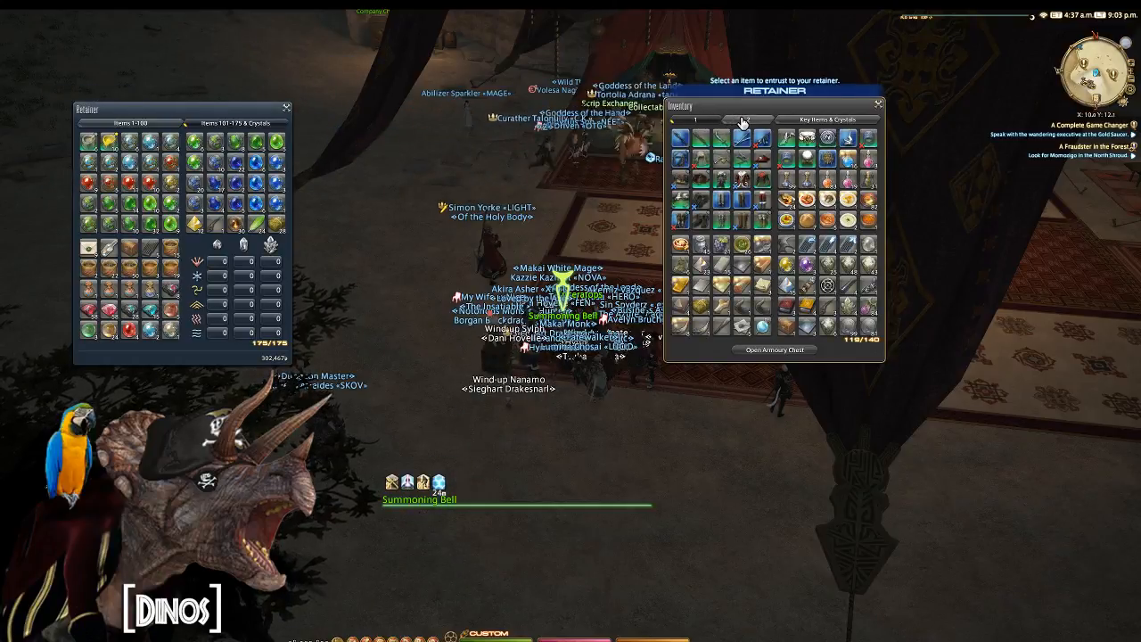
mouse_move(786, 221)
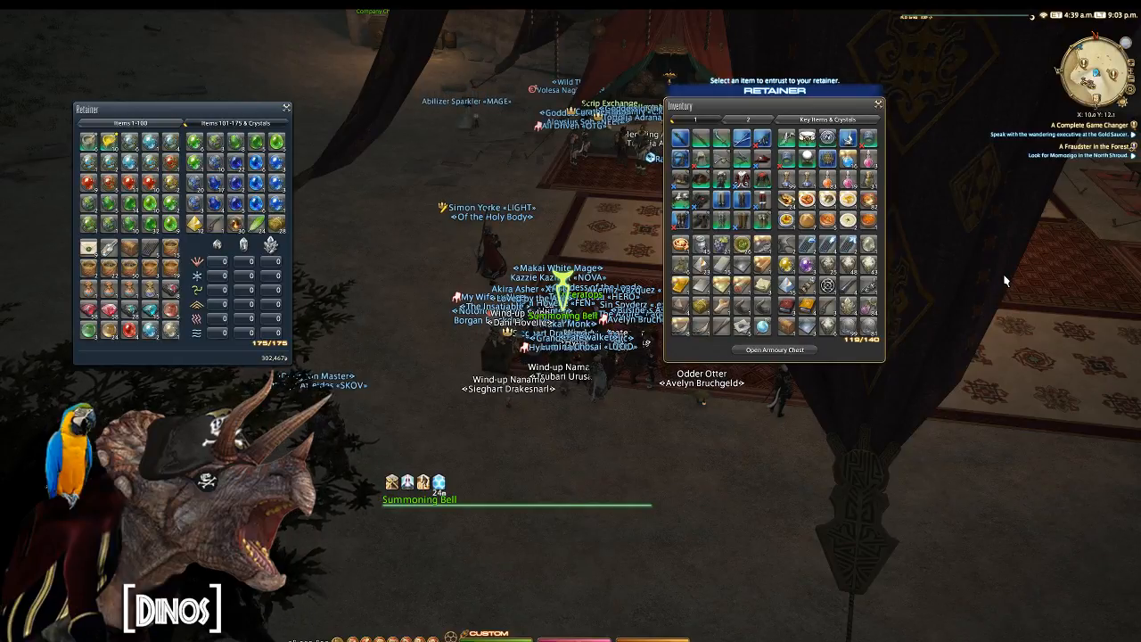
click(685, 117)
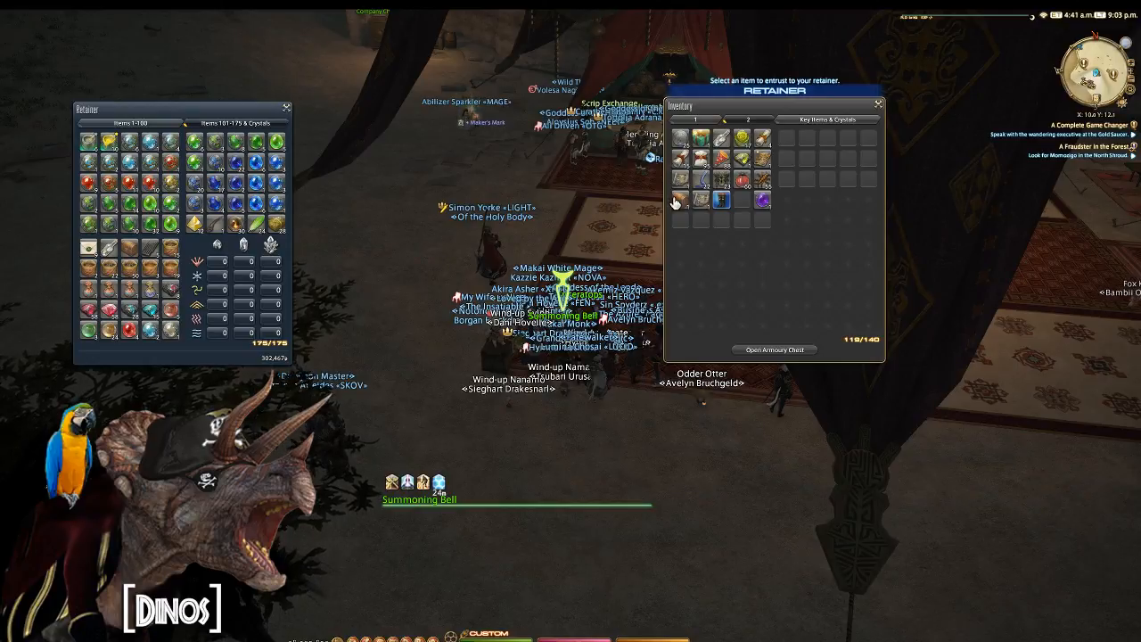
click(695, 119)
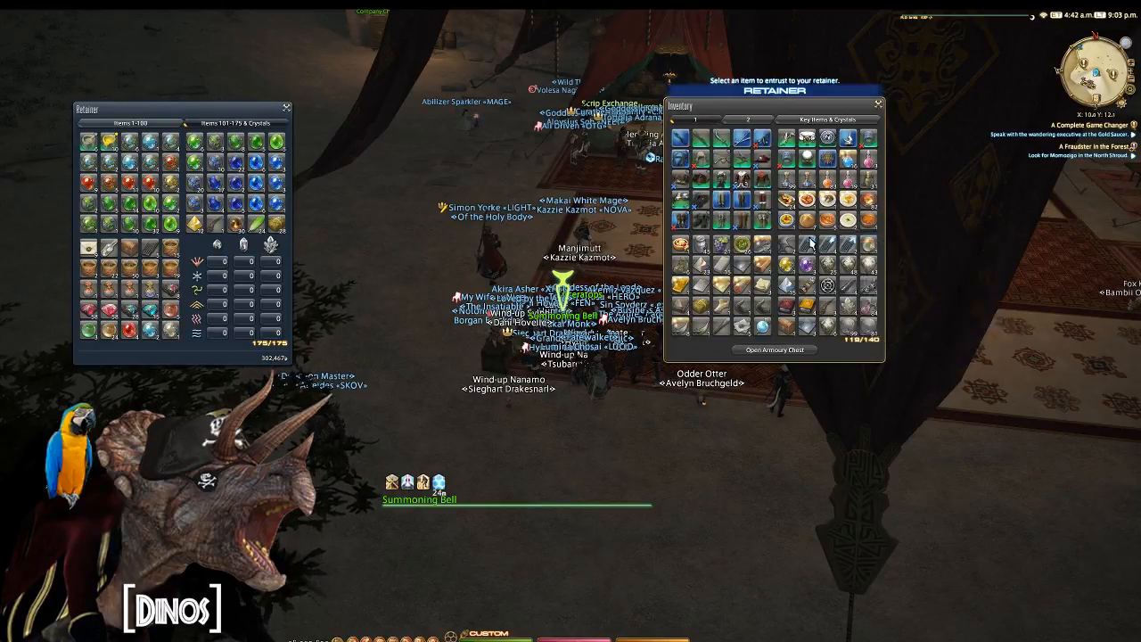
mouse_move(763, 285)
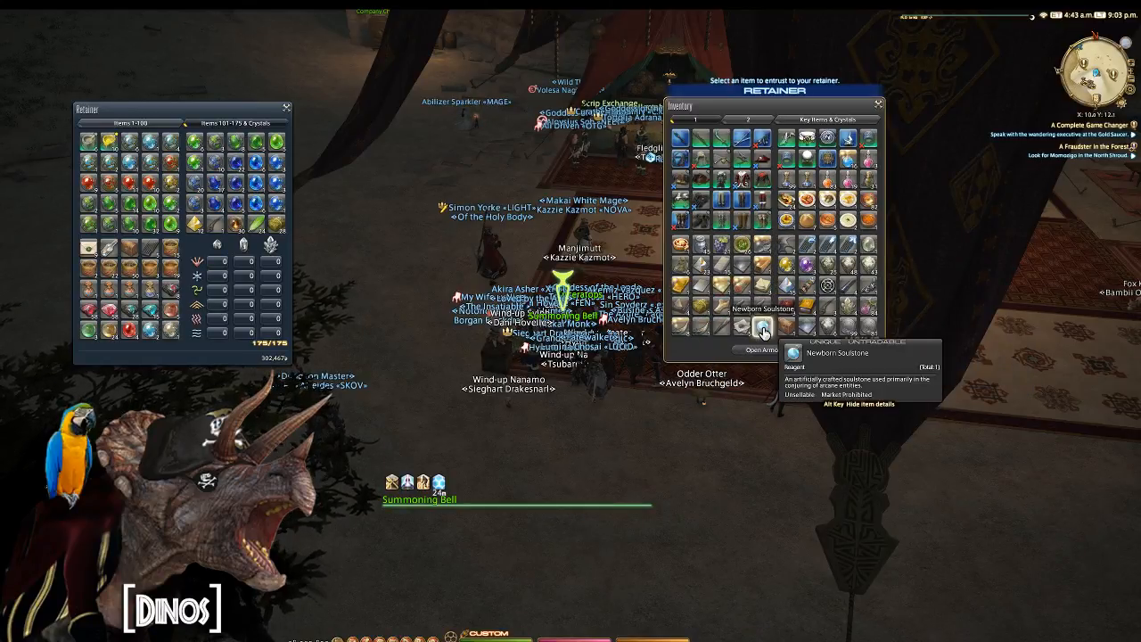
right_click(759, 328)
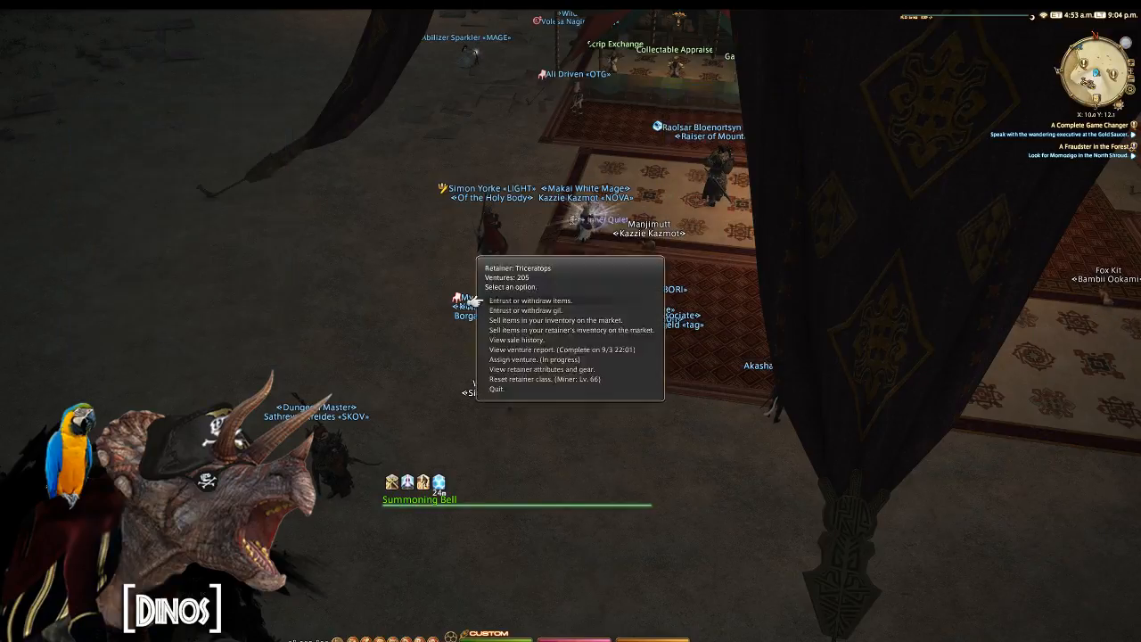
View the venture report, preview the Darksteel Sollerets, then reassign Quick Exploration.
click(544, 321)
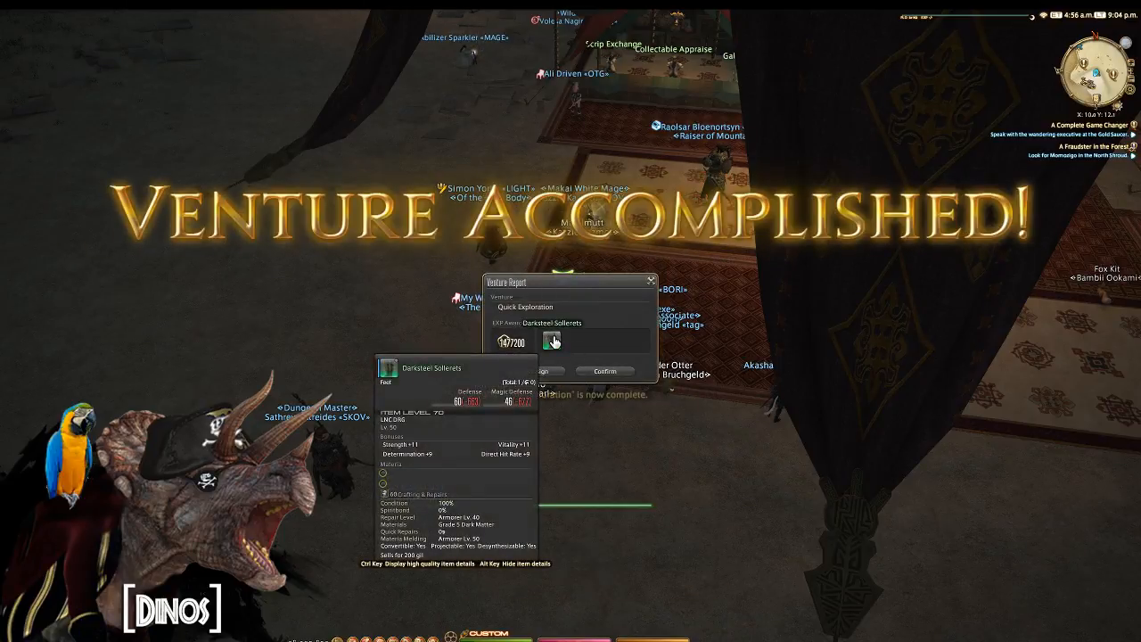
right_click(553, 342)
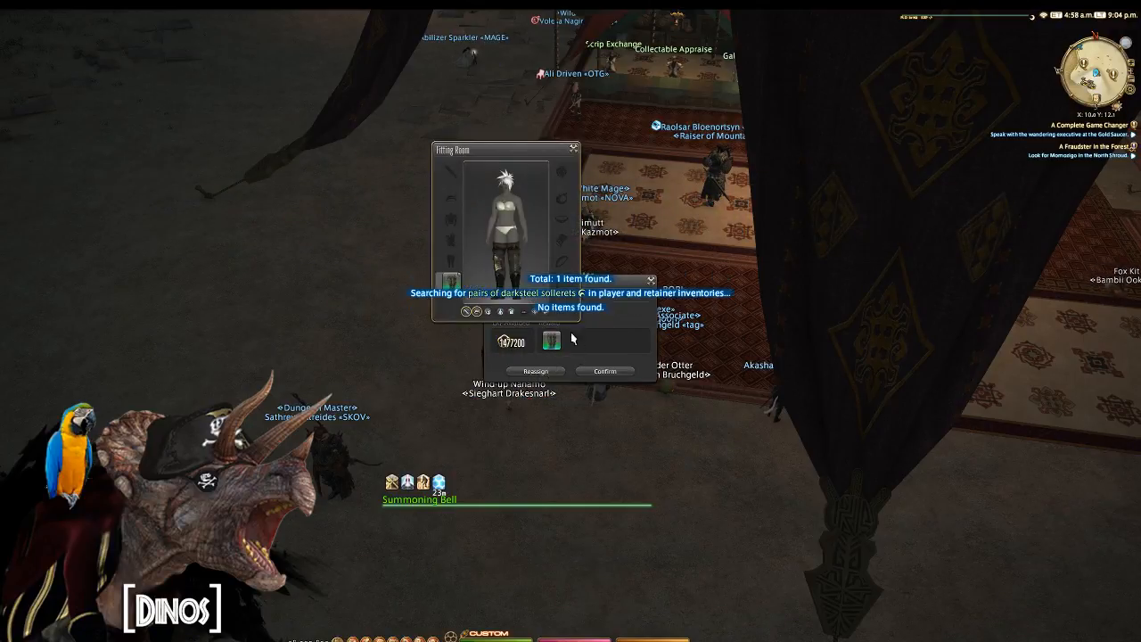
click(574, 150)
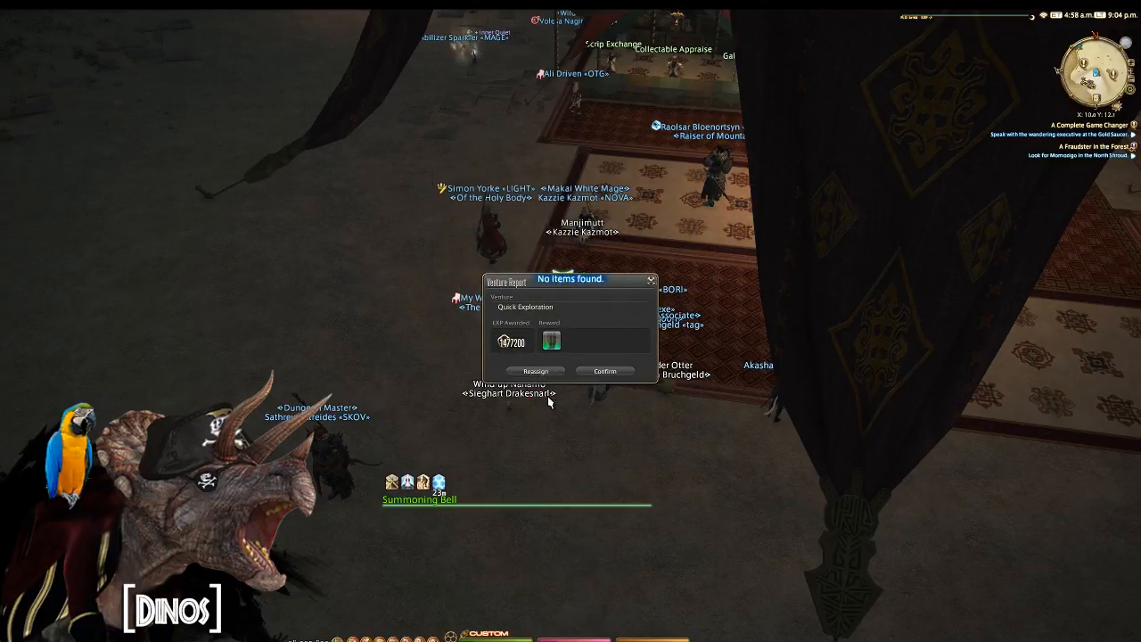
click(604, 371)
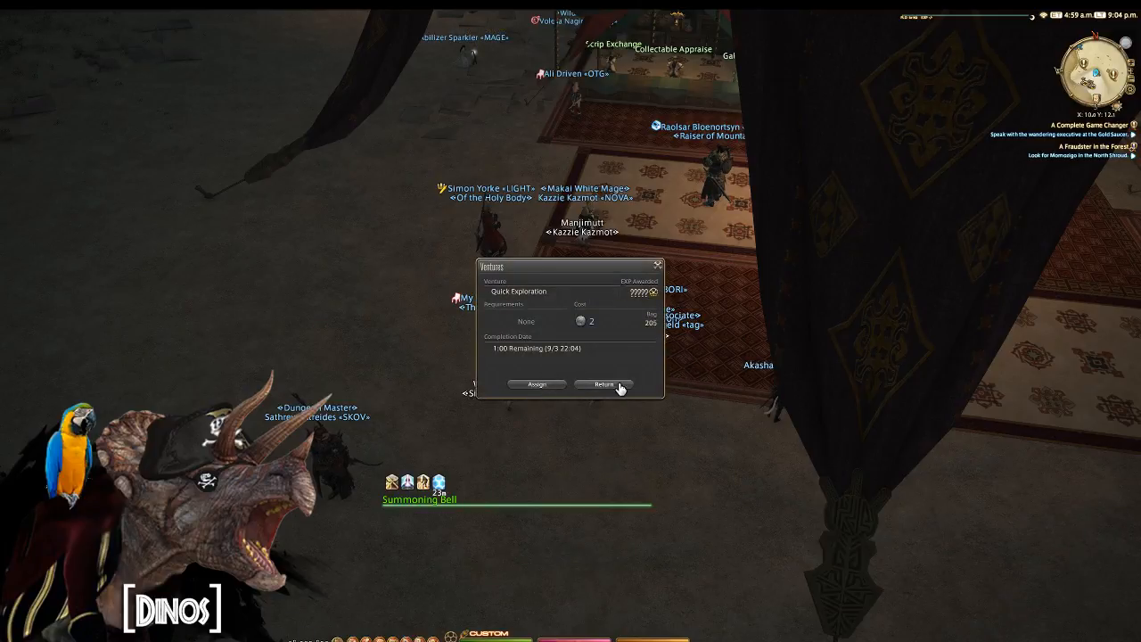
click(602, 385)
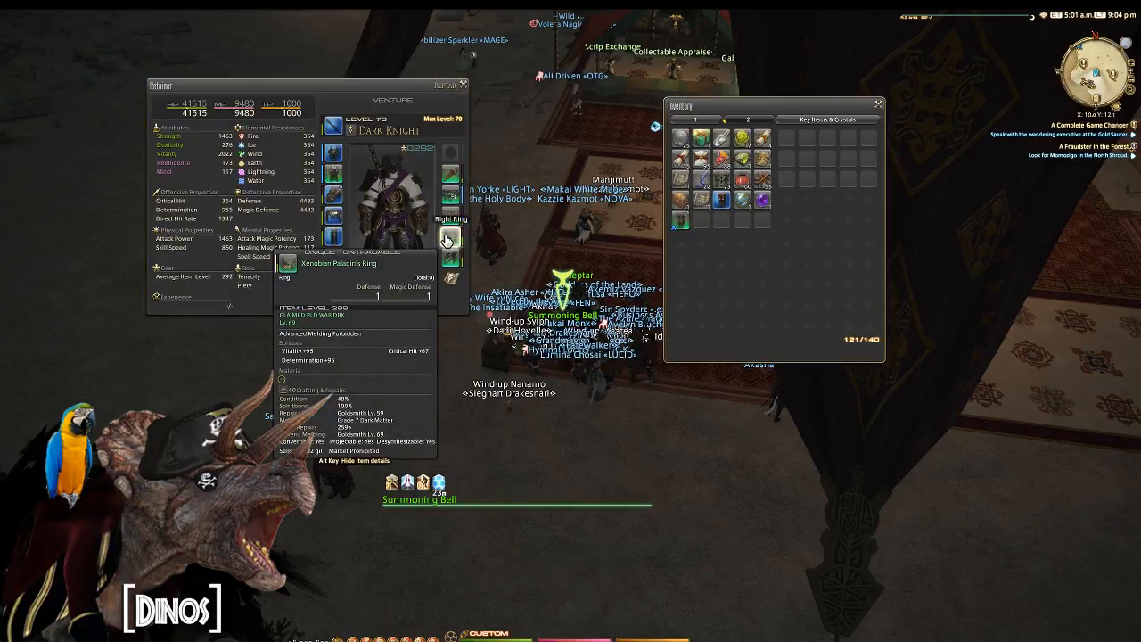
Equip the Dark Knight retainer with armory body, head and leg gear pieces.
click(449, 239)
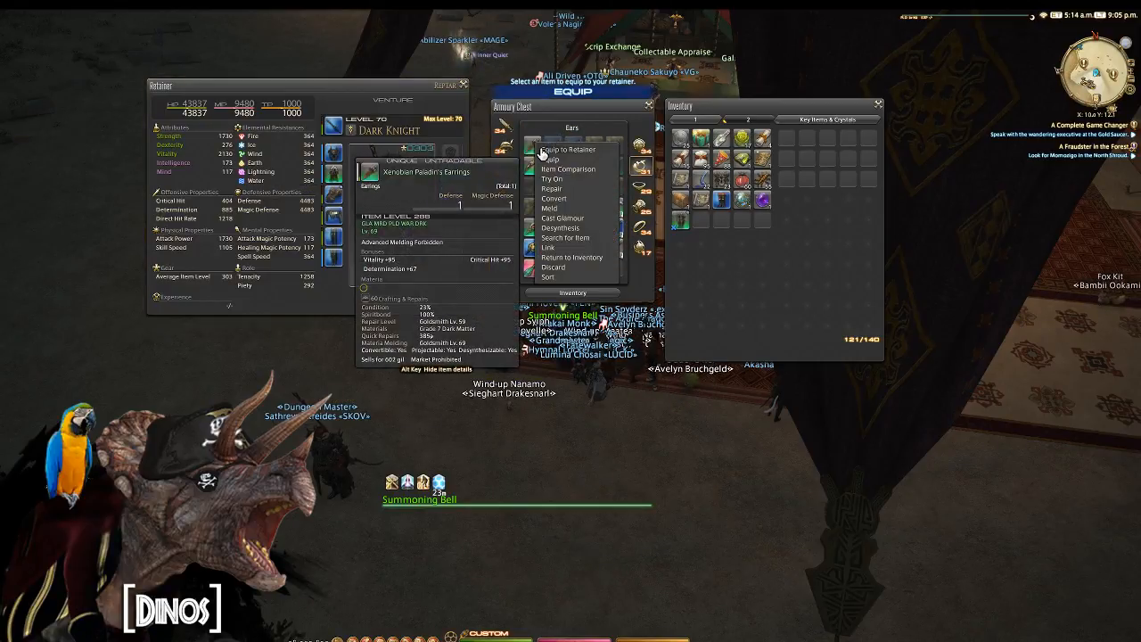
click(567, 149)
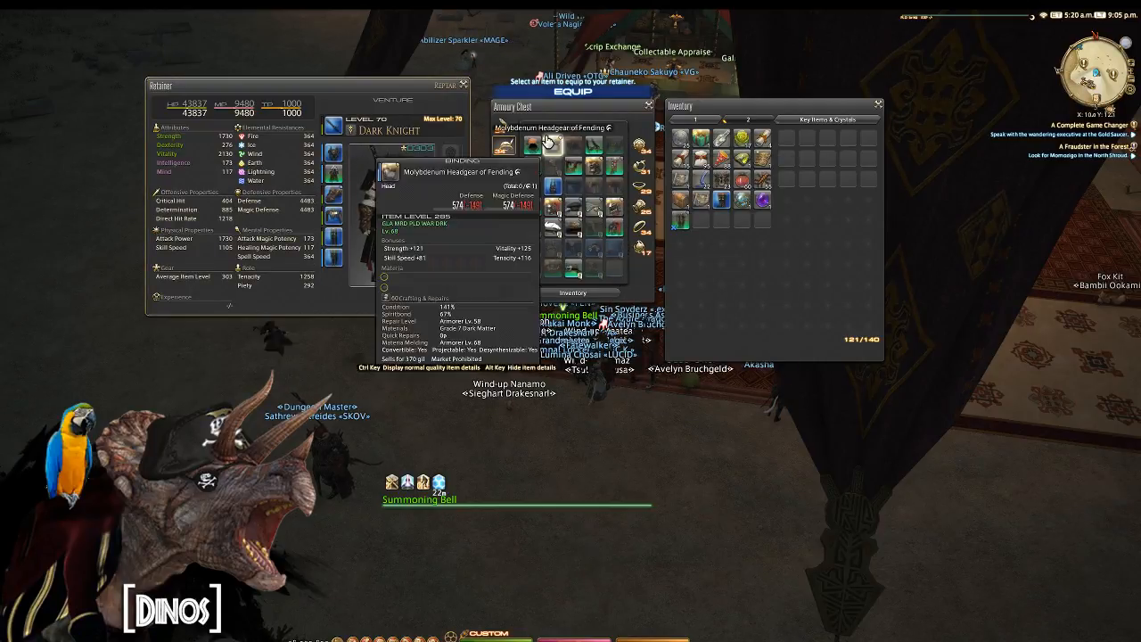
click(333, 151)
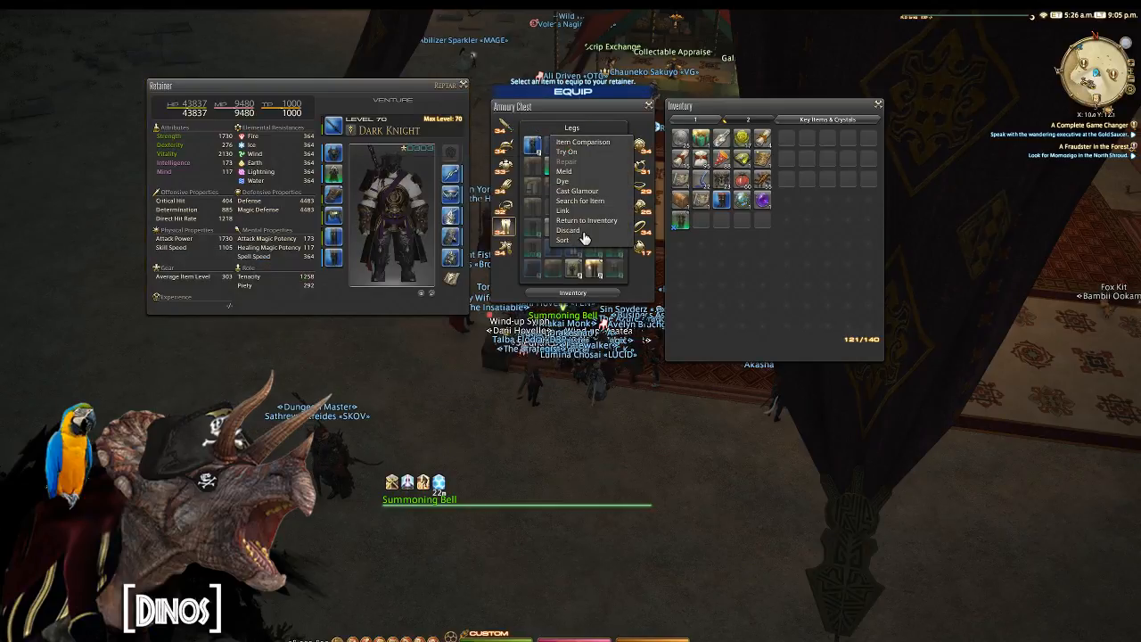
click(563, 238)
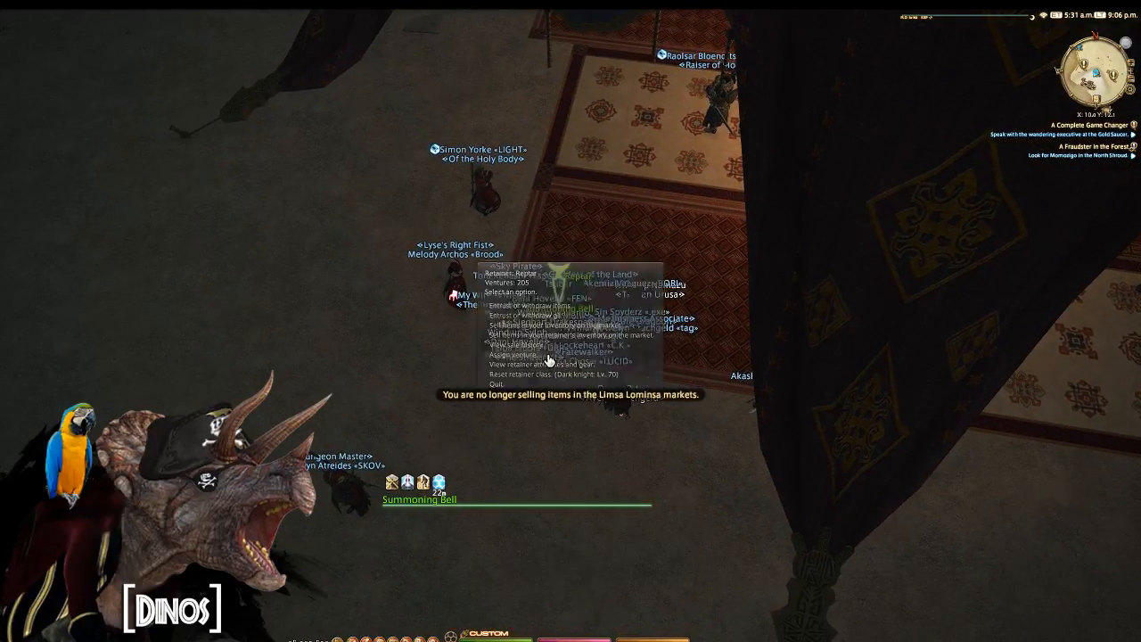
Select the next retainer and reassign its Quick Exploration venture.
click(508, 353)
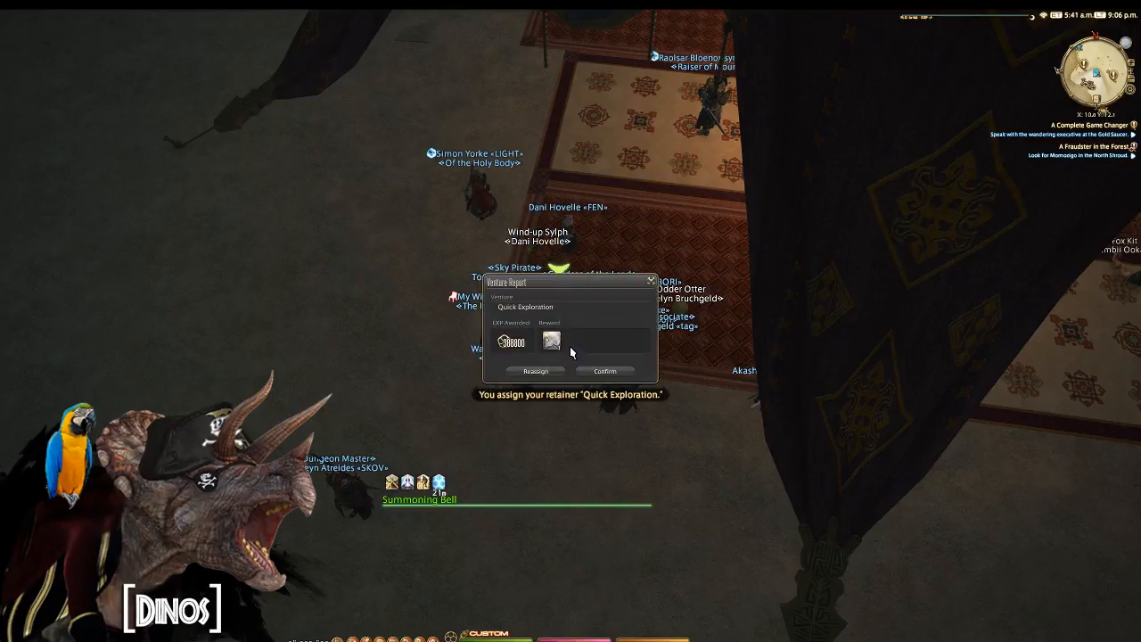
click(604, 371)
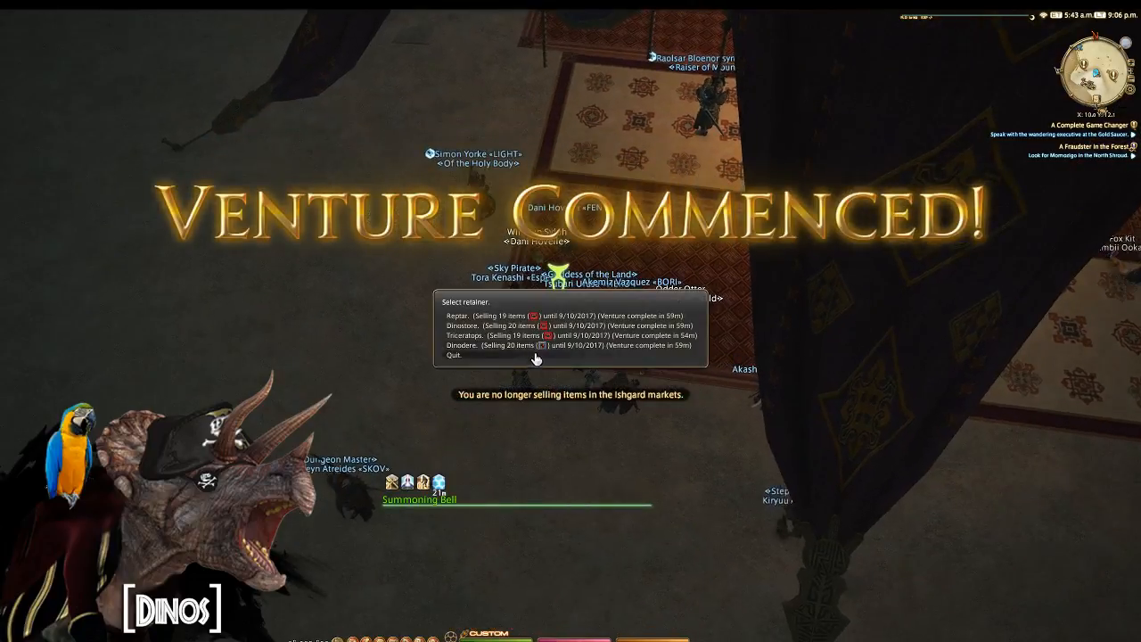
List a retainer's Darksteel Sollerets on the market at the confirmed asking price.
click(467, 337)
text(1888)
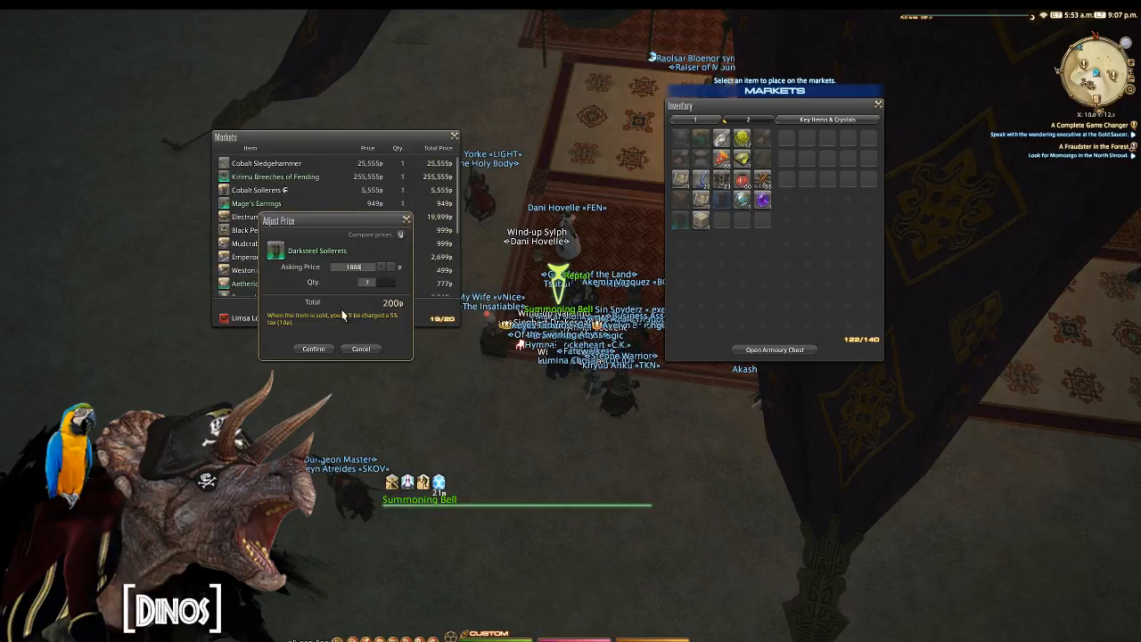
click(313, 348)
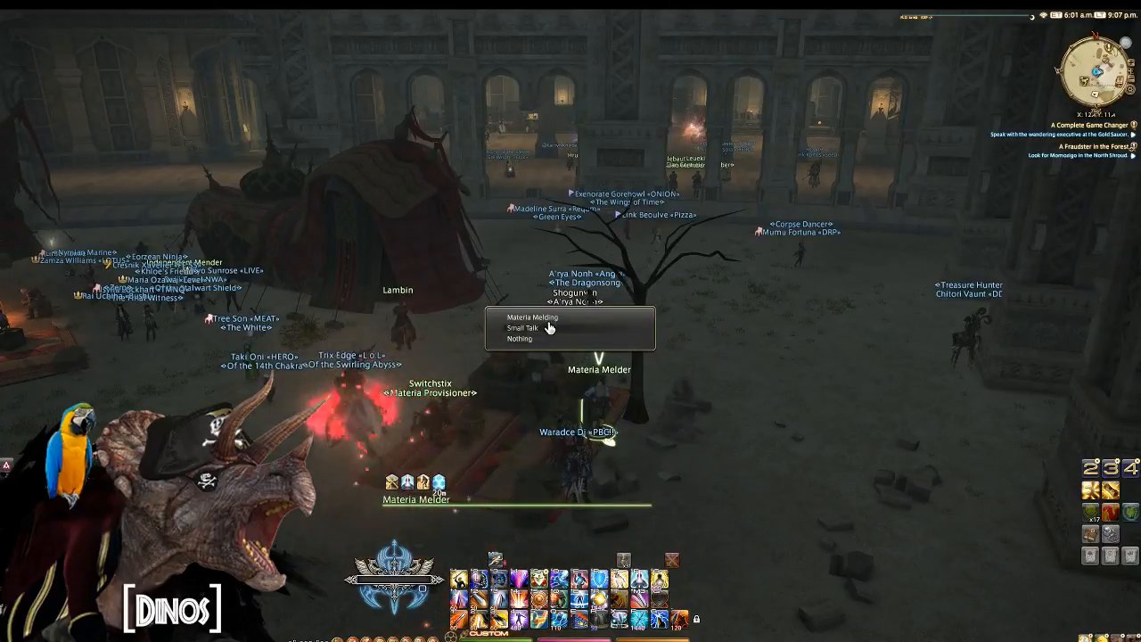
Meld Strength Materia VI into the Augmented Lost Allagan Ring of Fending from the armory rings.
click(531, 318)
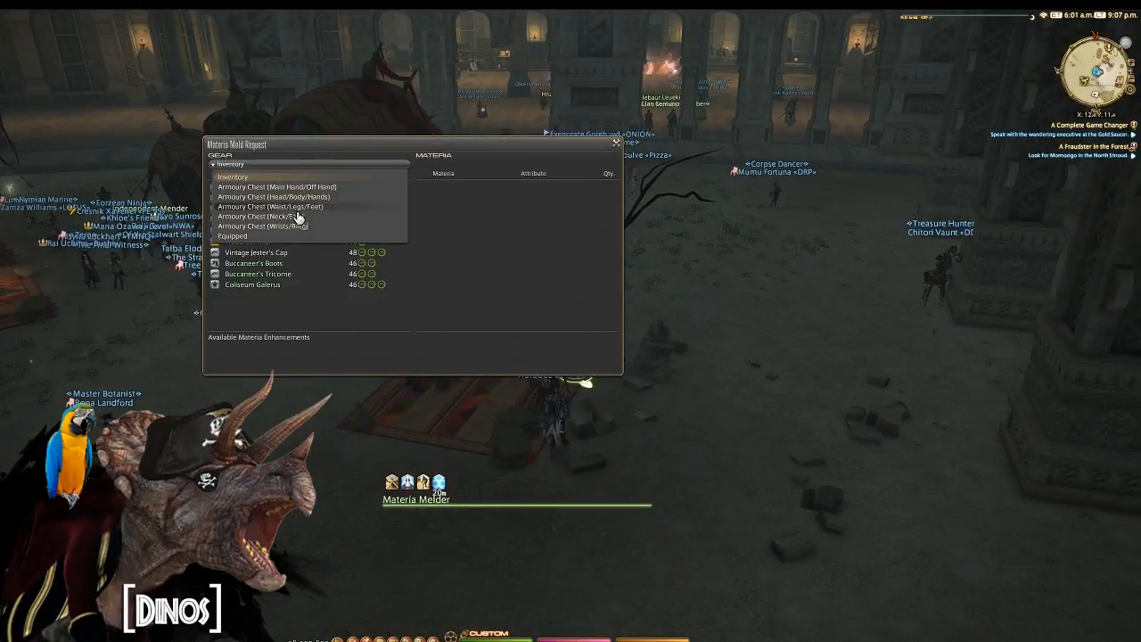
click(232, 235)
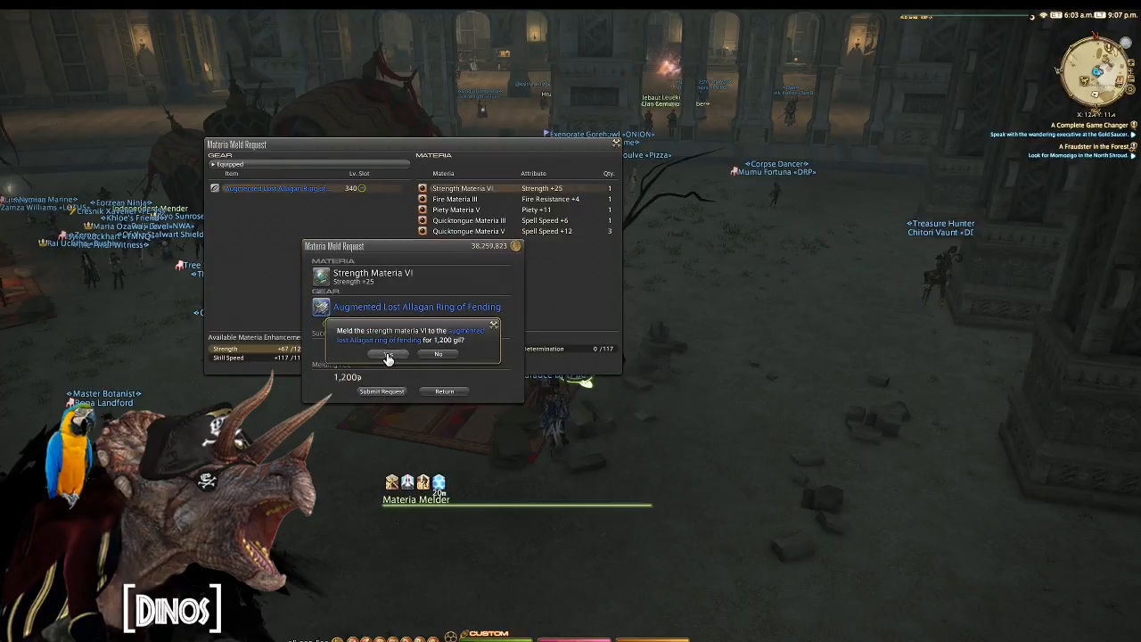
click(387, 353)
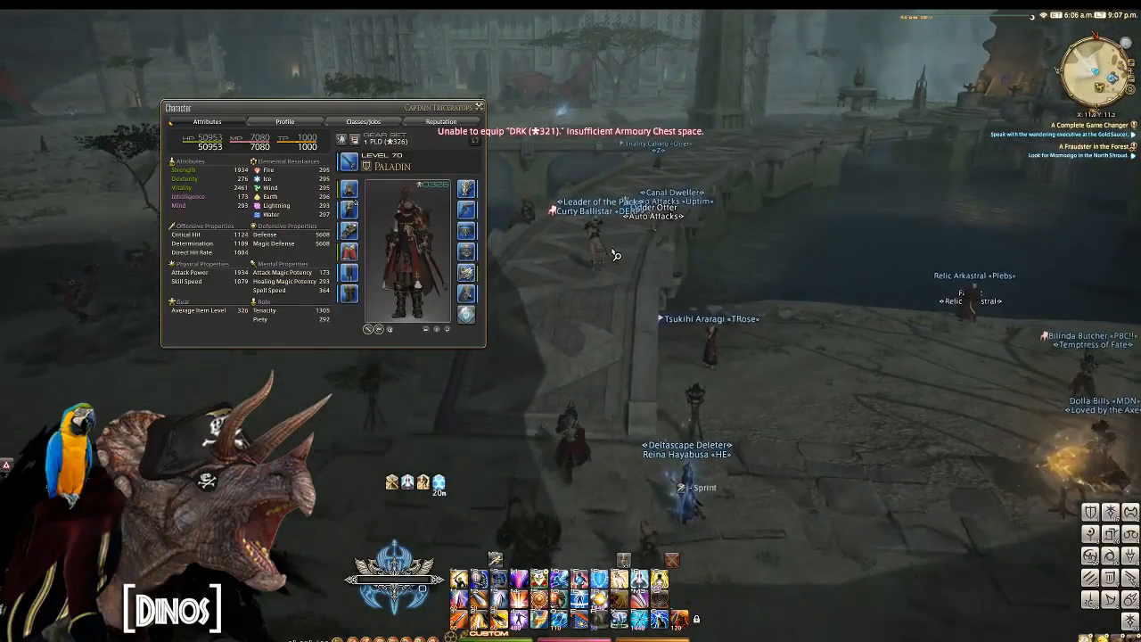
Update and save the DRK gear set, equip it, and add the missing armory piece.
click(348, 191)
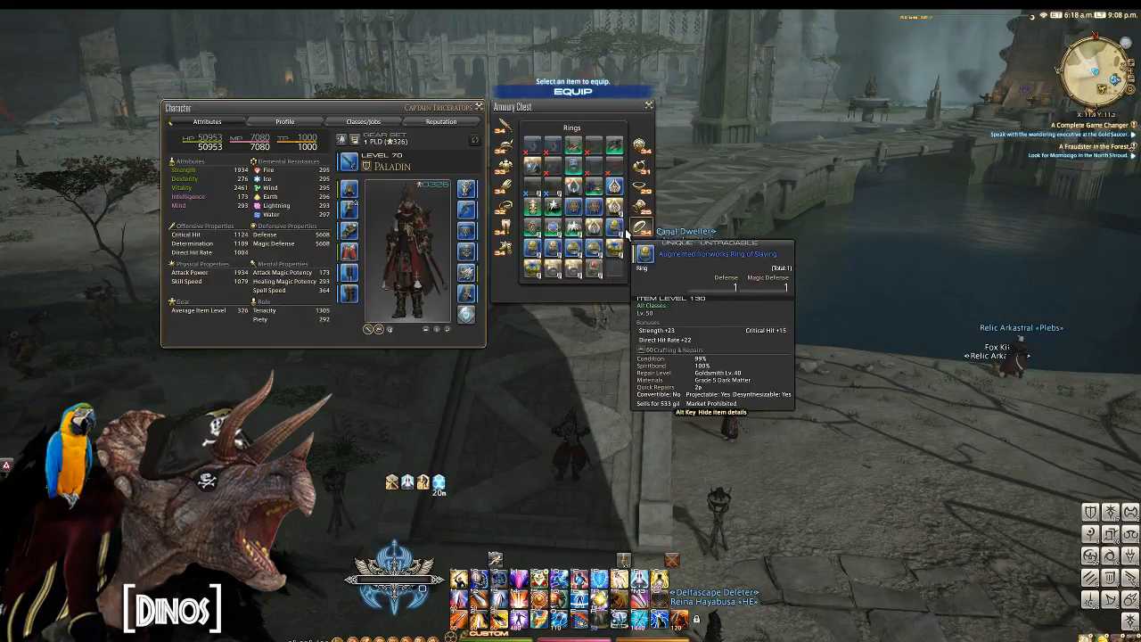
mouse_move(591, 230)
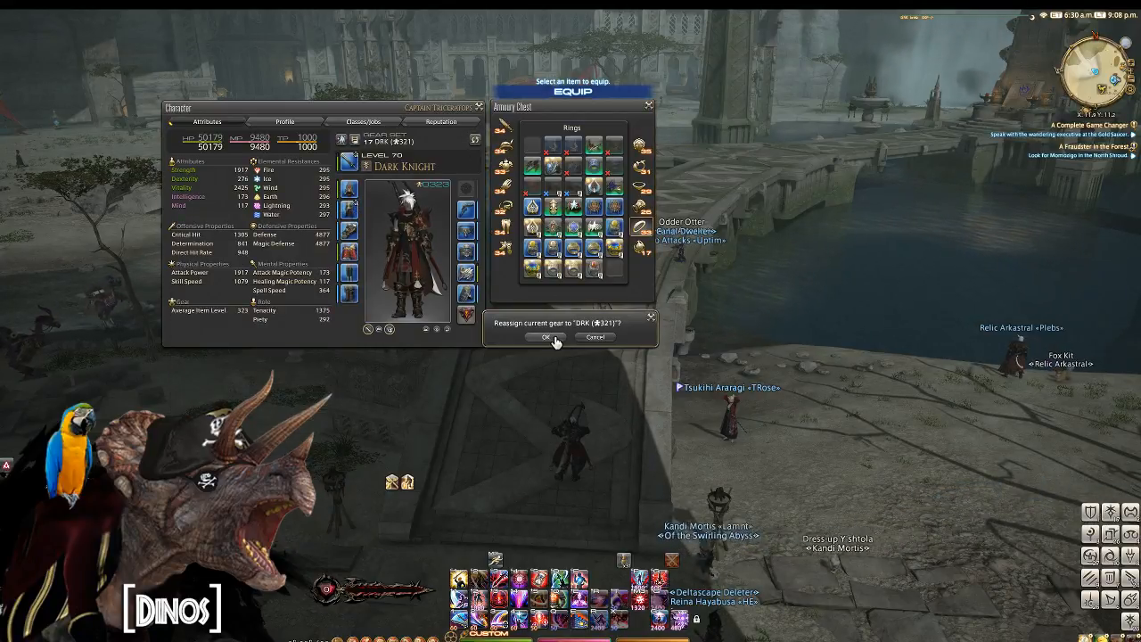
click(546, 337)
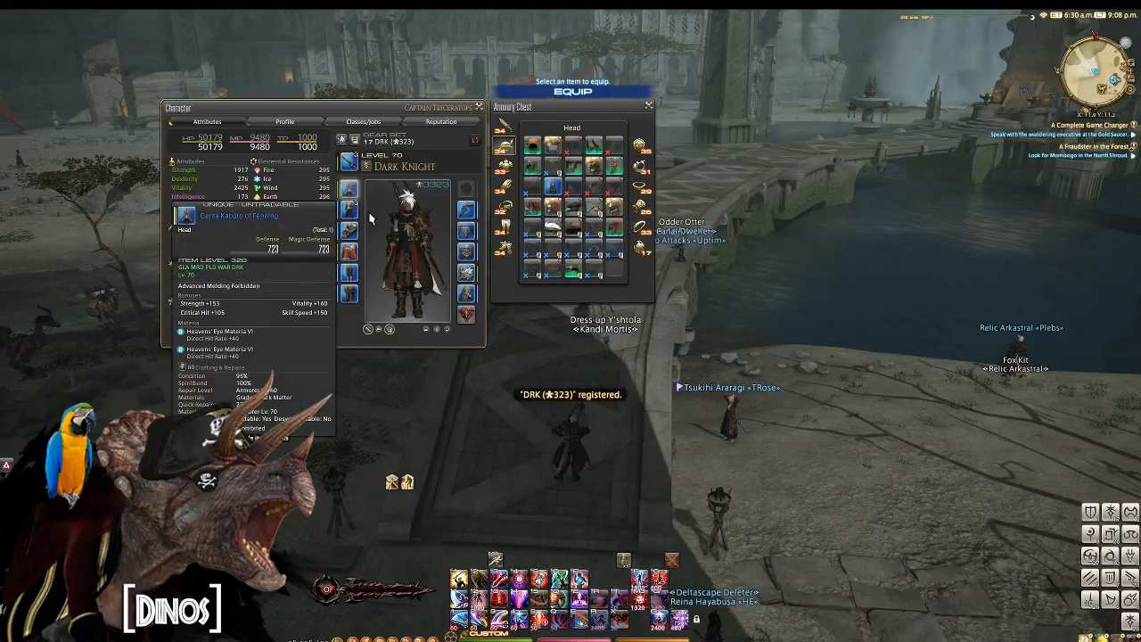
click(349, 211)
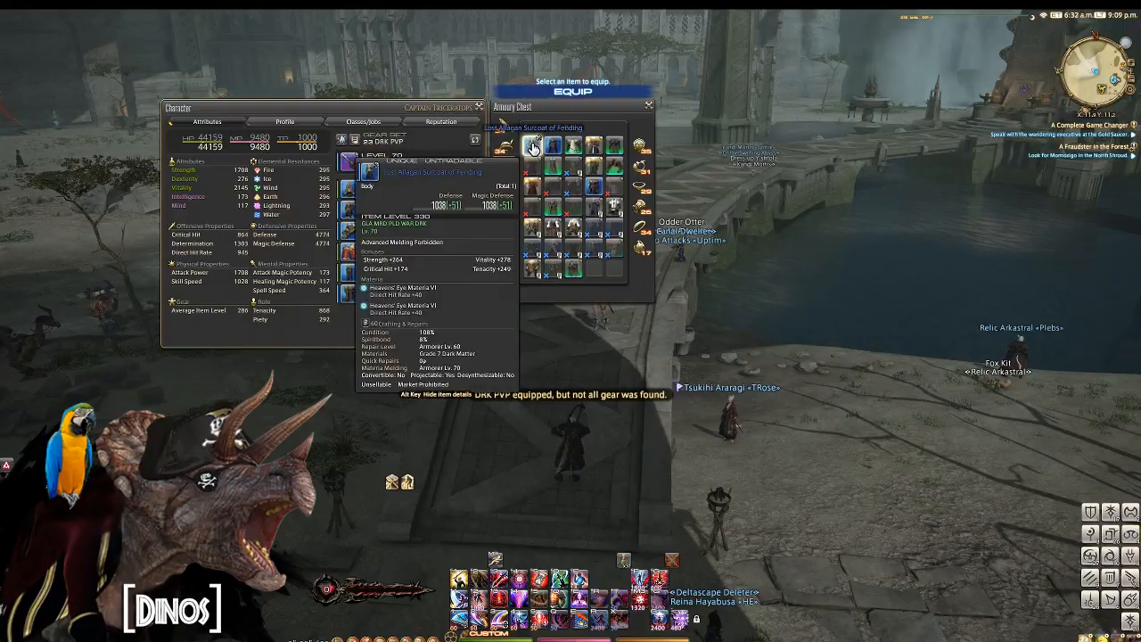
click(531, 146)
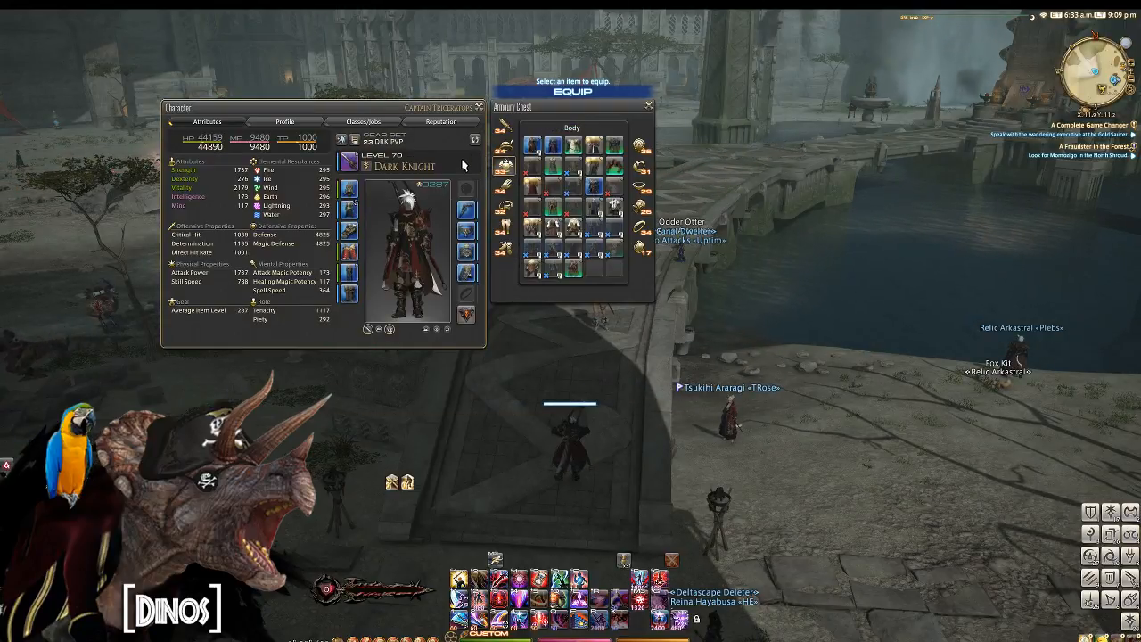